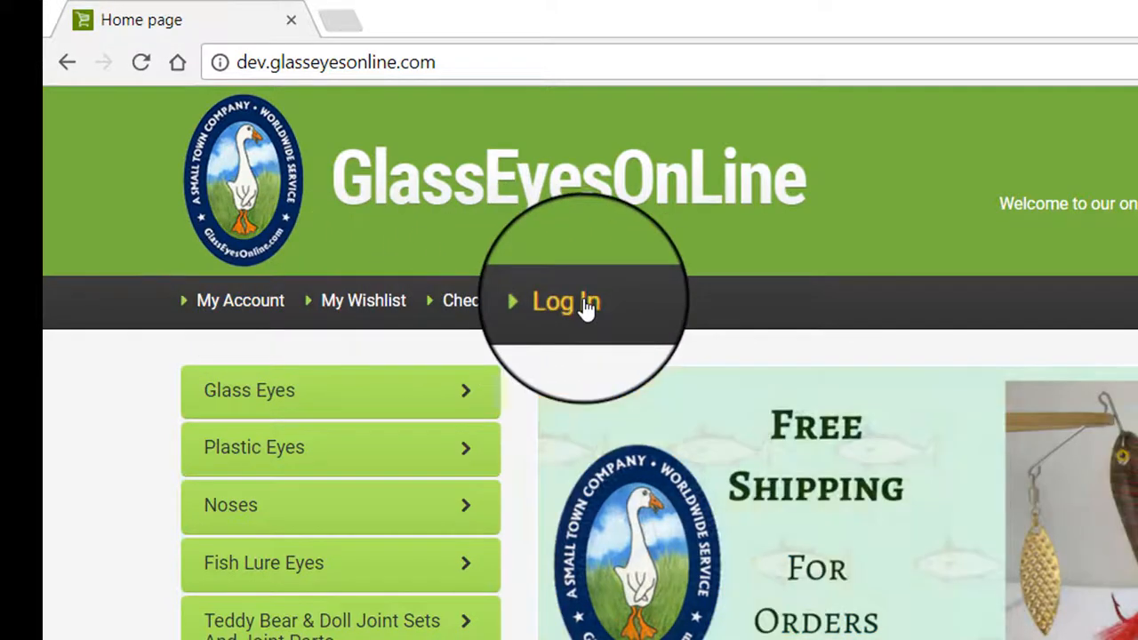
mouse_move(280, 305)
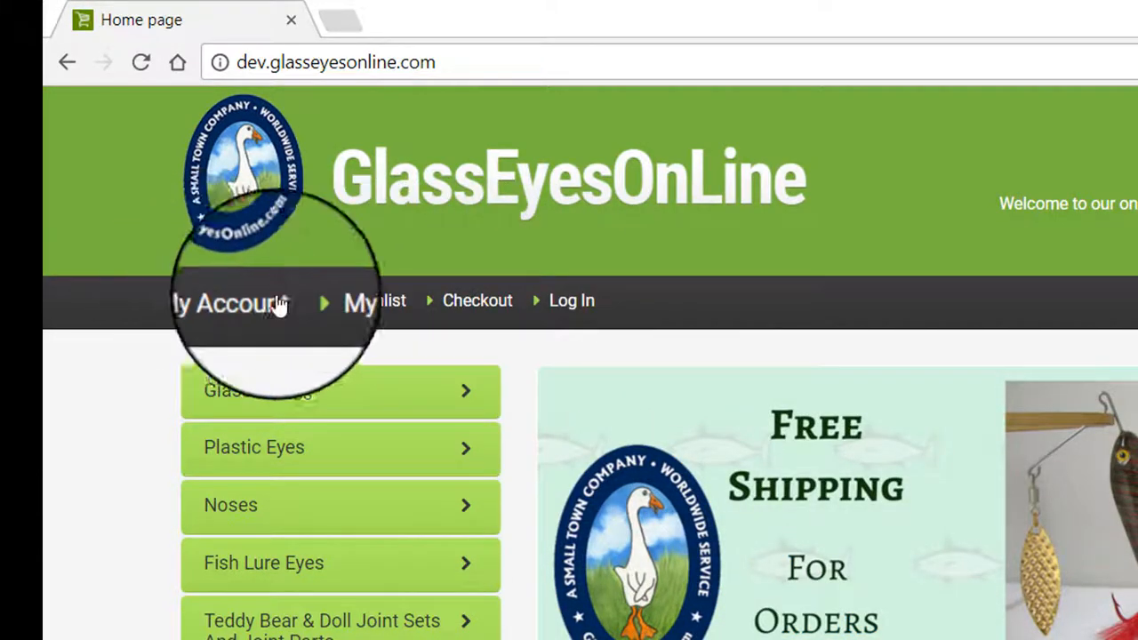
Open My Account from the top navigation to reach the Customer Login page
click(238, 300)
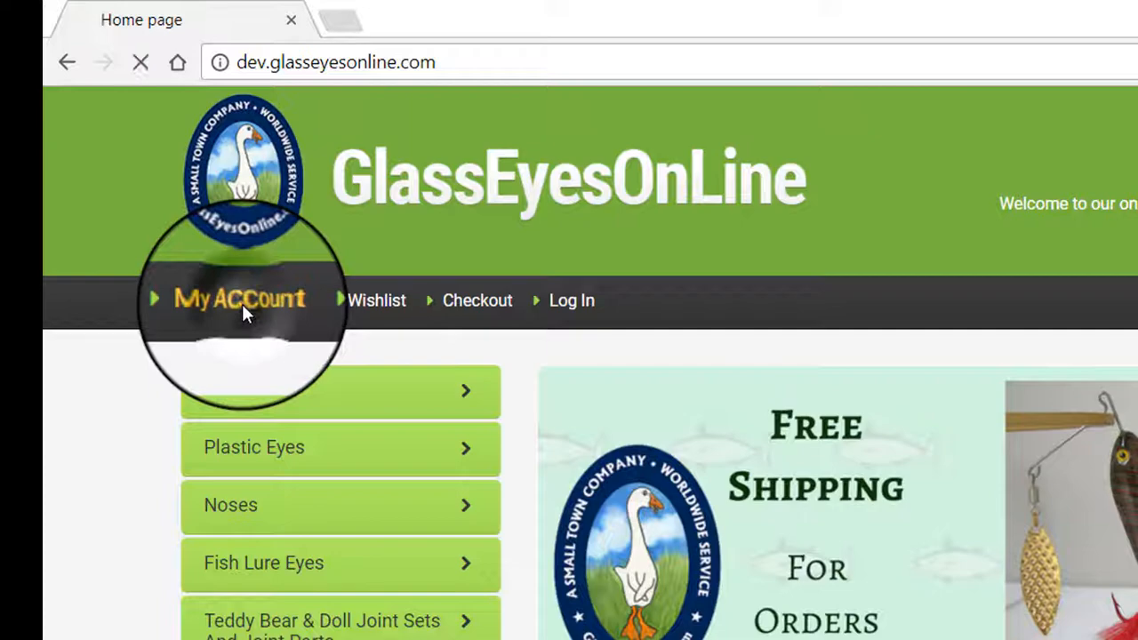
click(239, 300)
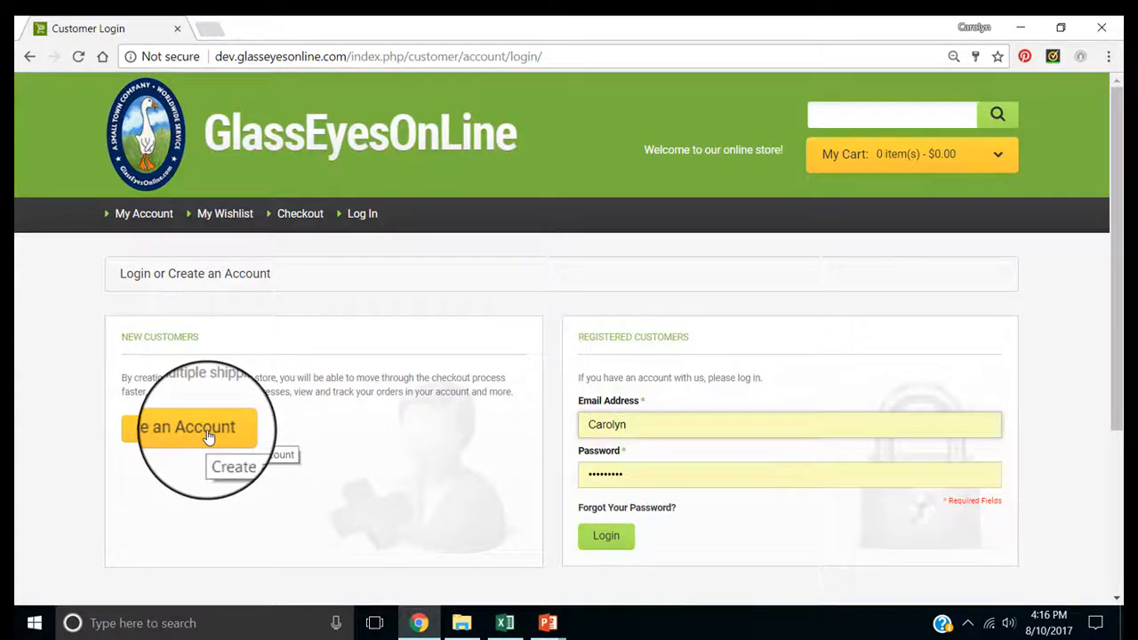
Fill in the Create an Account form with name, email and password, and submit it
click(189, 428)
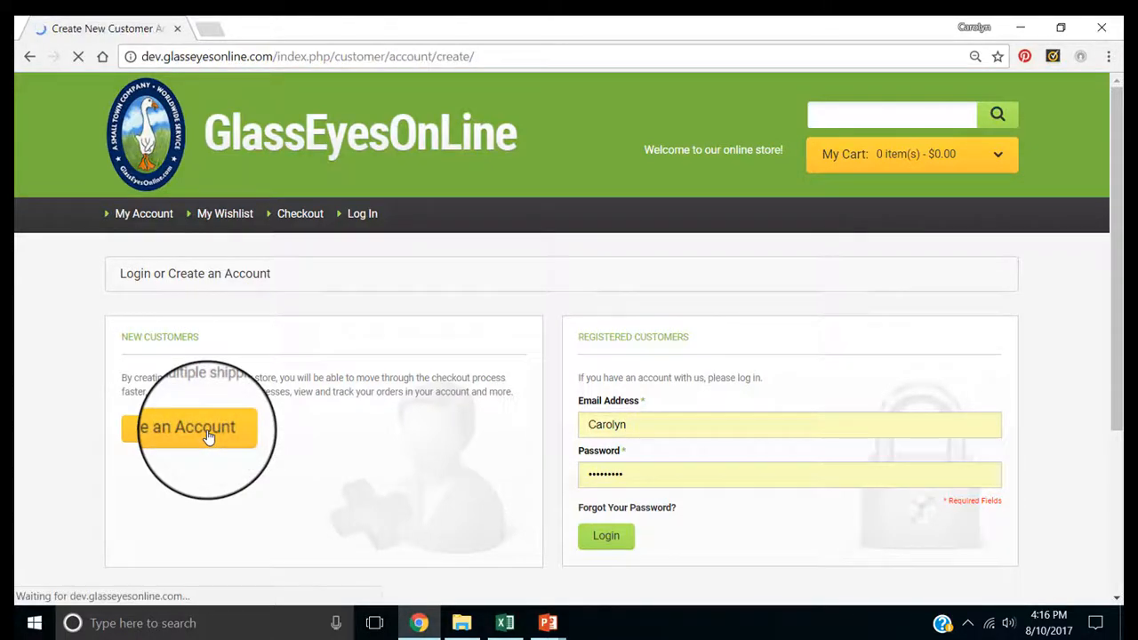
click(187, 427)
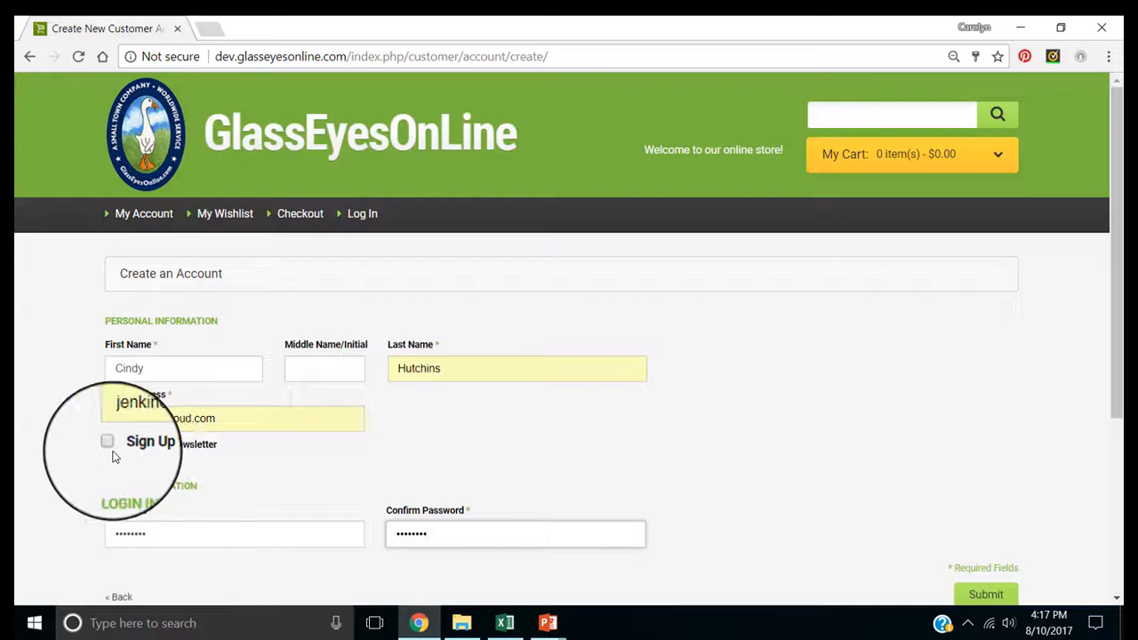
click(107, 442)
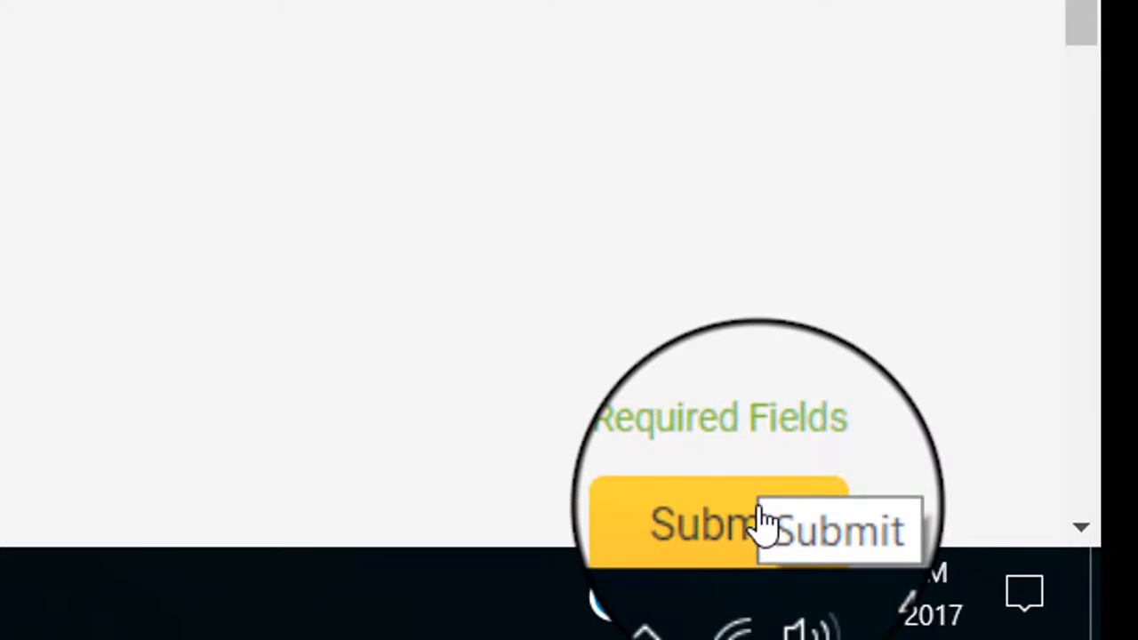
click(747, 525)
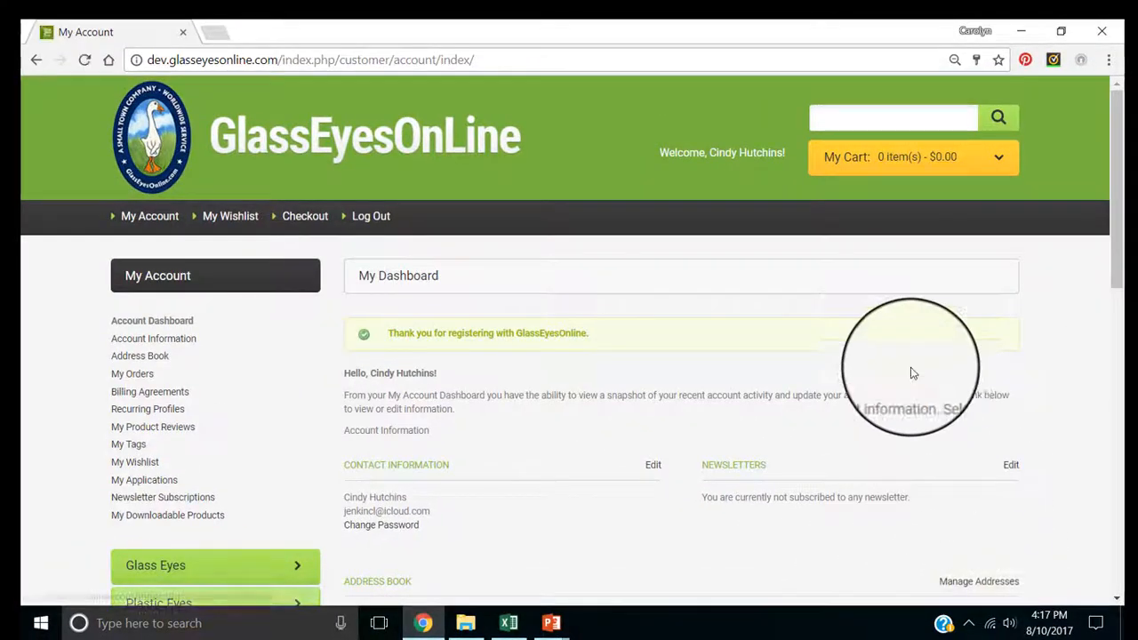
scroll(down, 3)
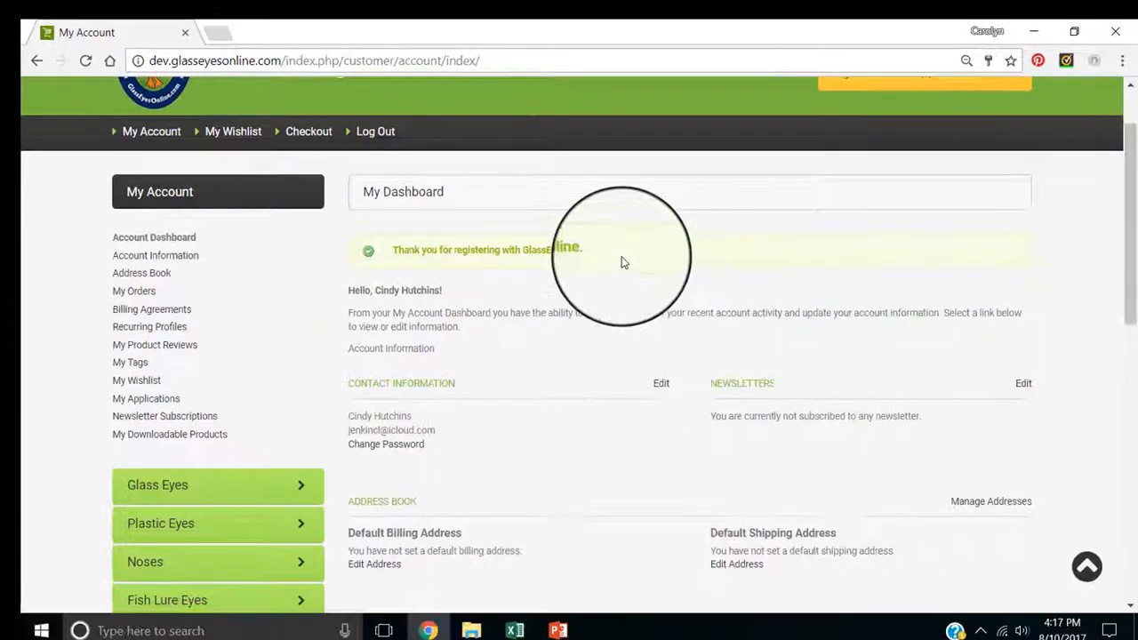
scroll(down, 3)
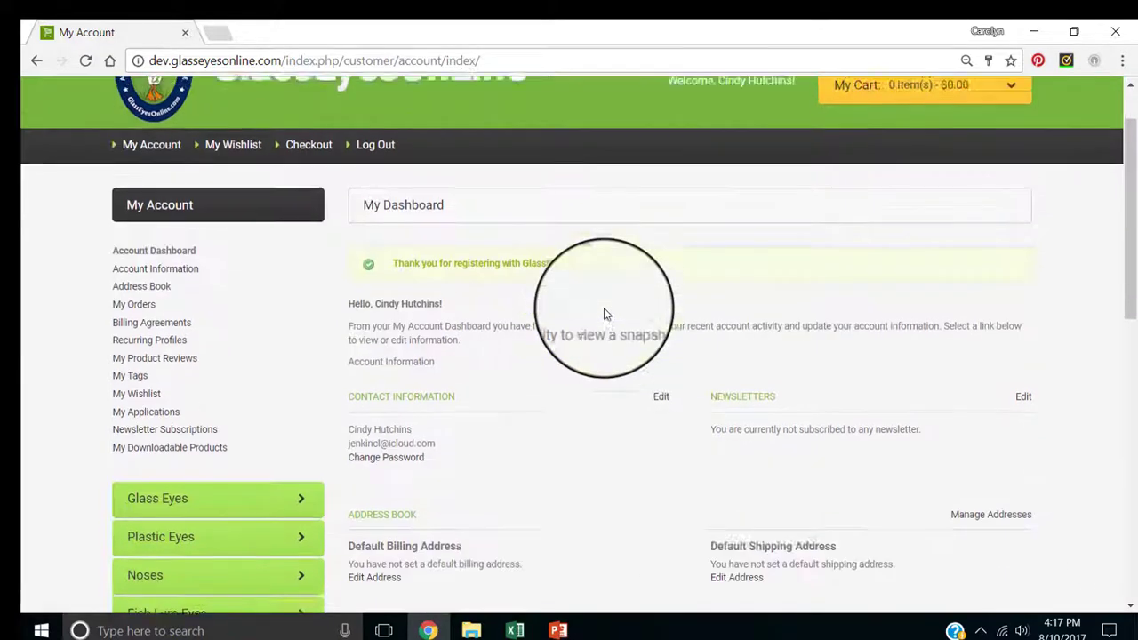
scroll(down, 3)
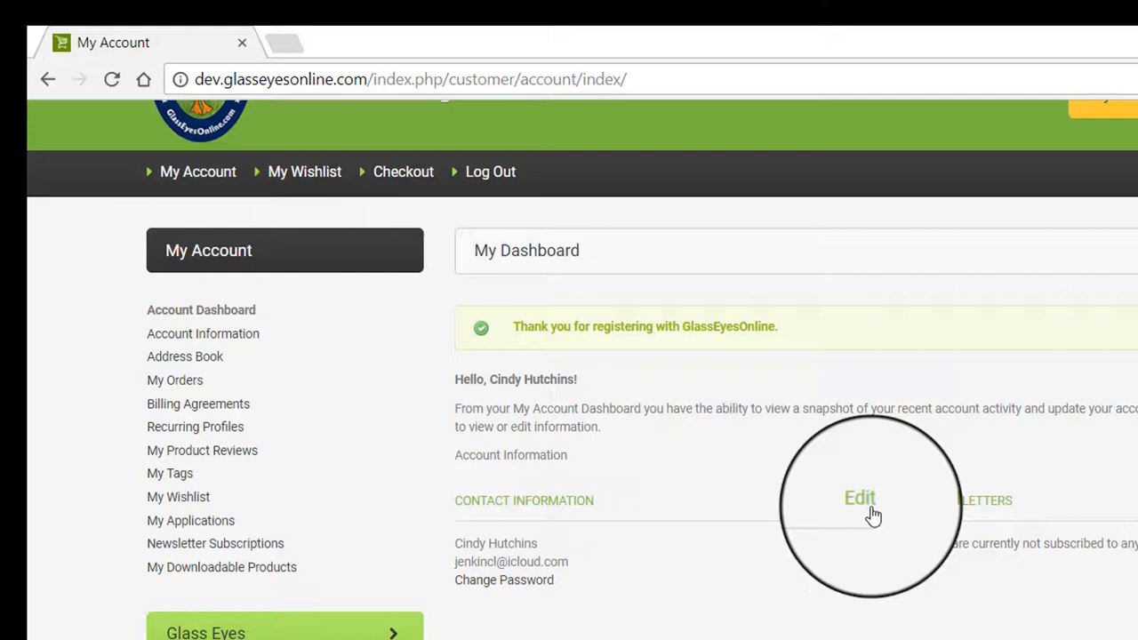
click(859, 500)
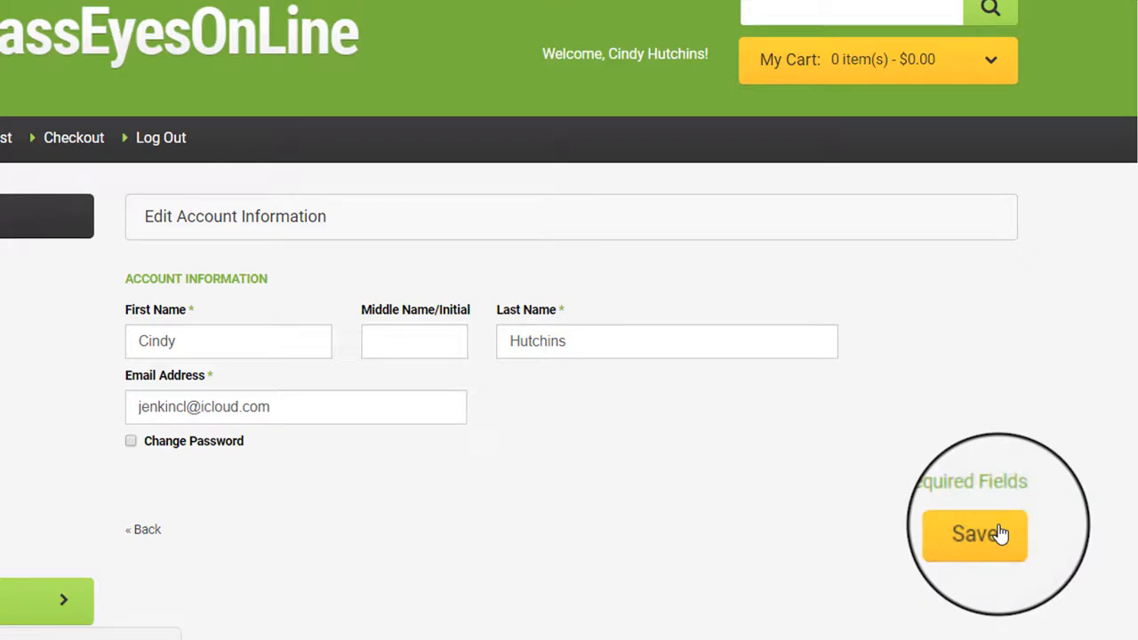
click(974, 534)
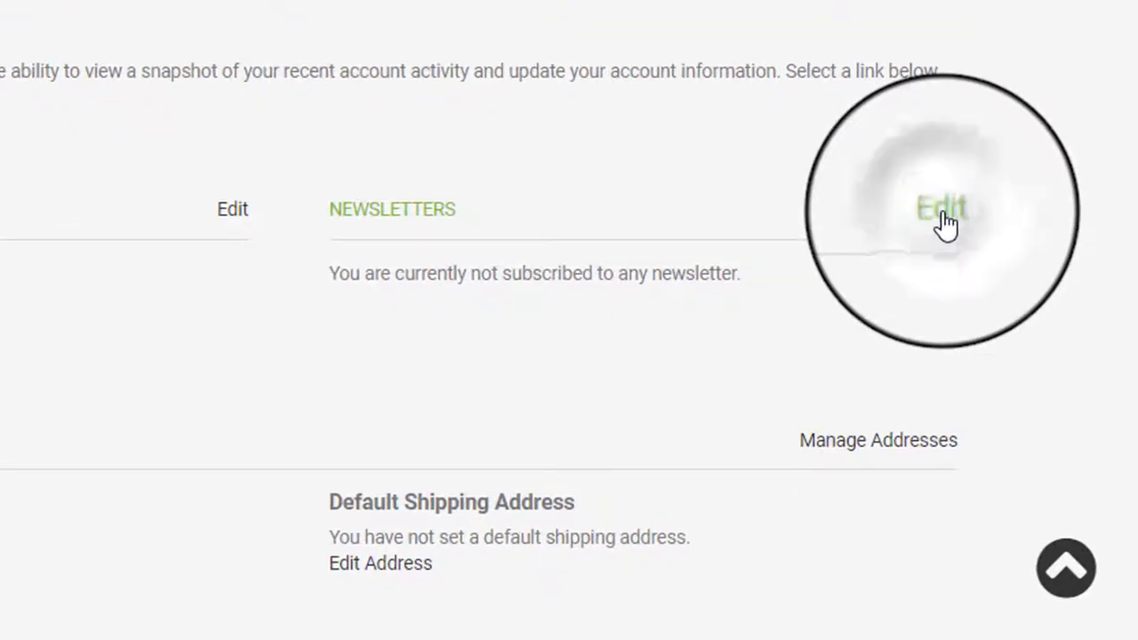
click(938, 206)
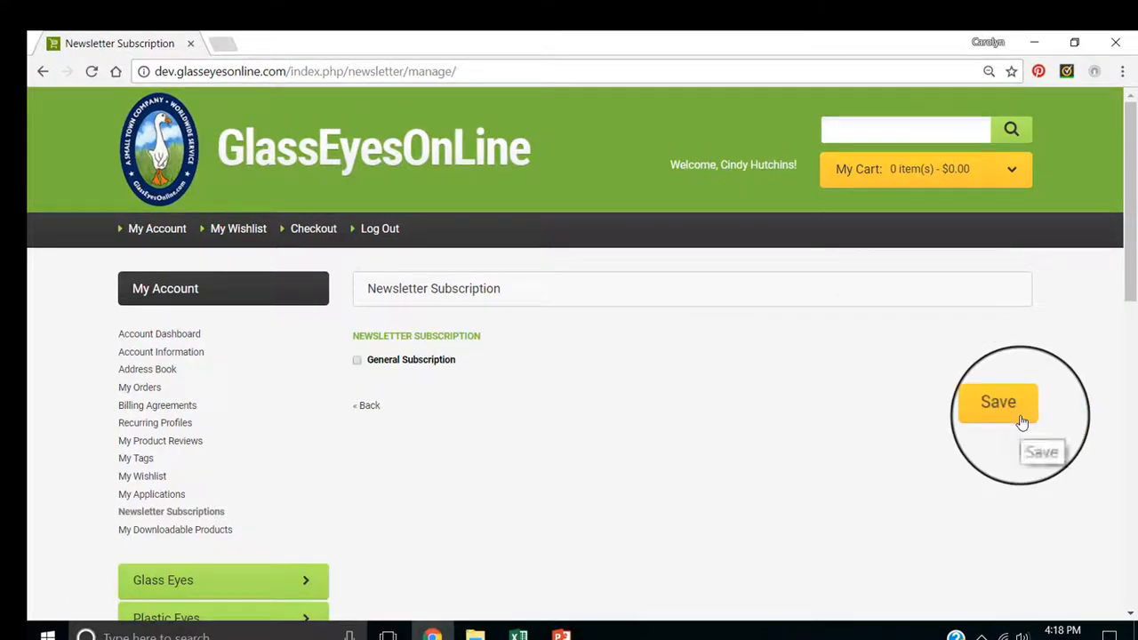
click(997, 402)
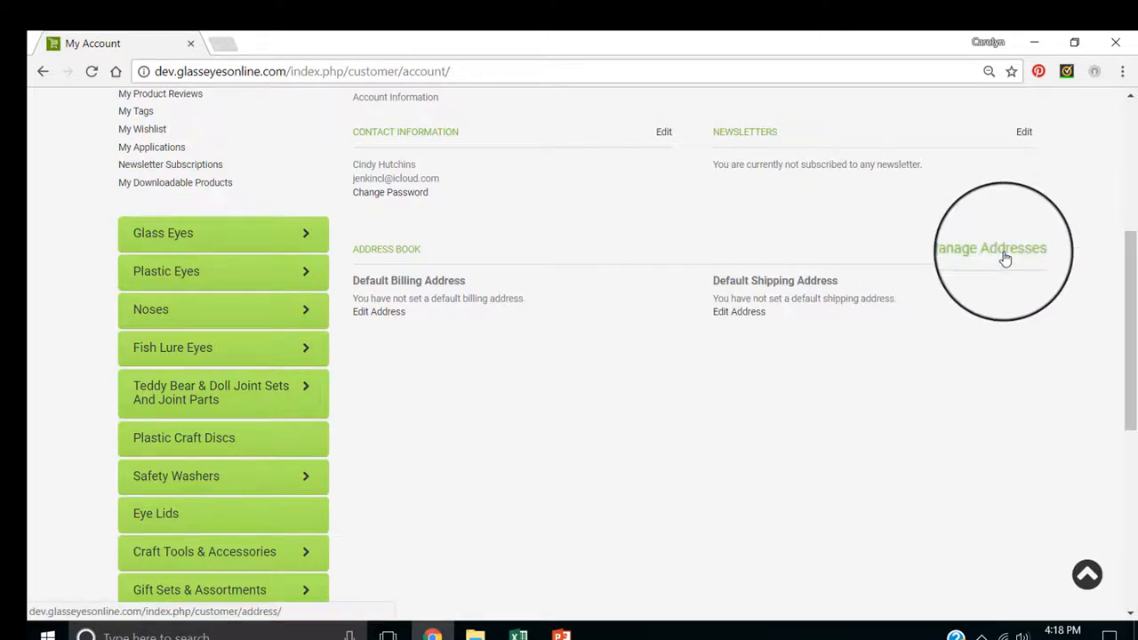
Open the address book's new-address form, then go back to Account Dashboard unfilled
click(991, 248)
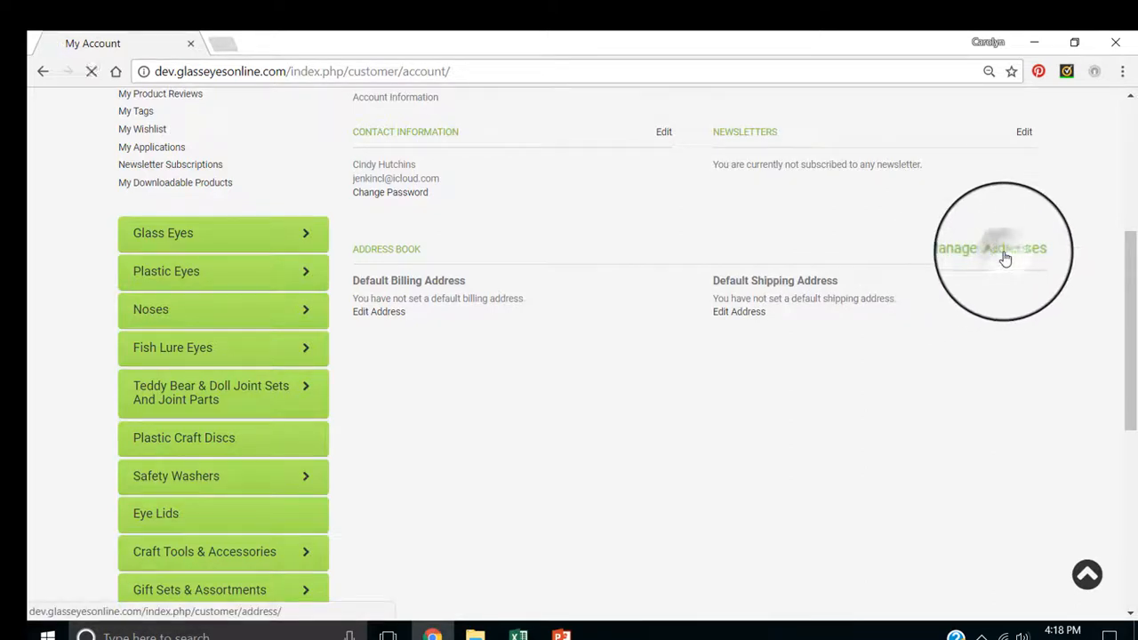
click(993, 249)
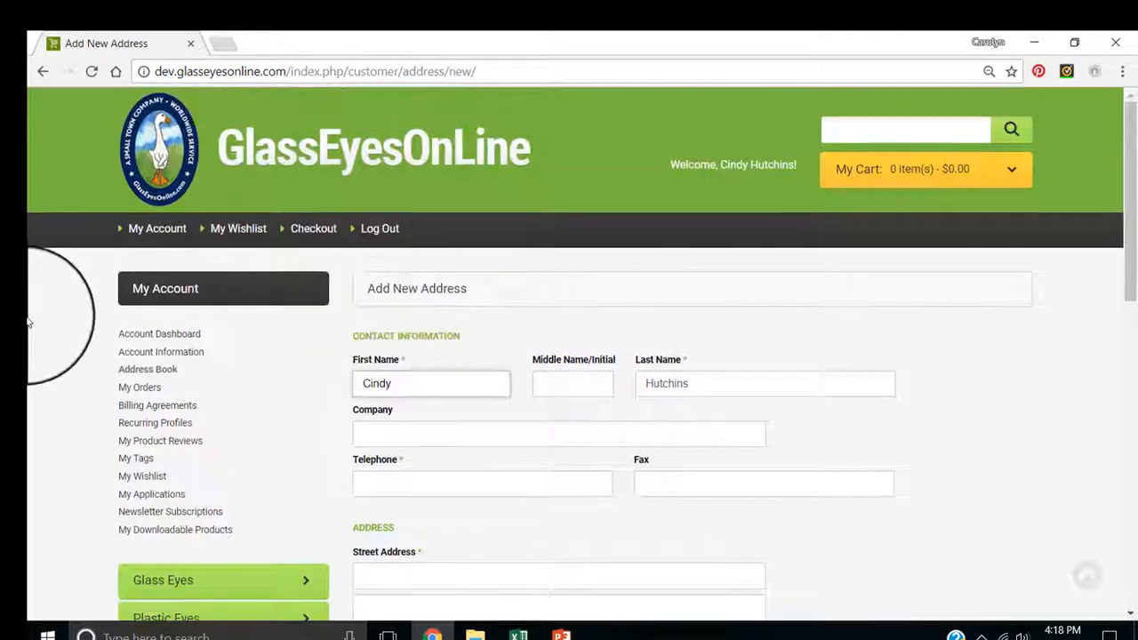
click(159, 334)
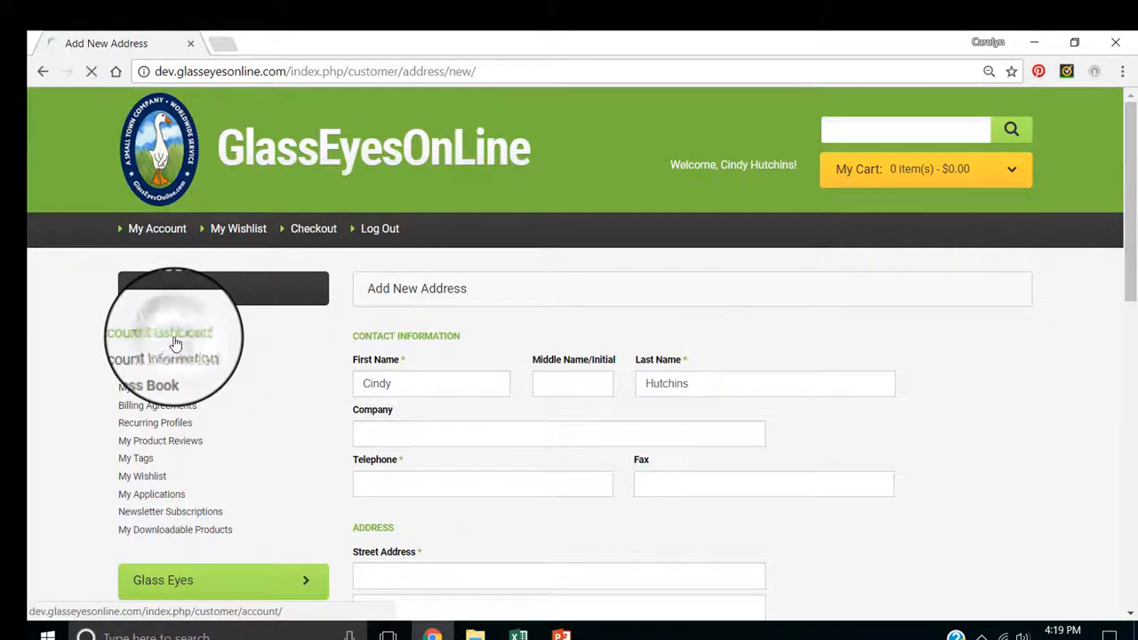
click(160, 332)
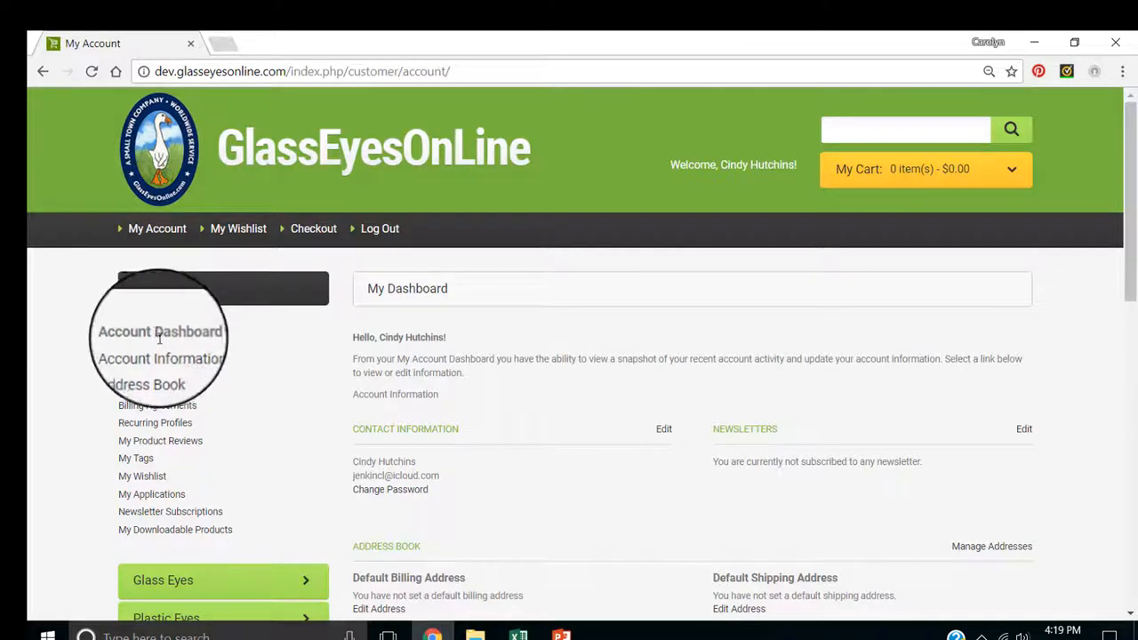
mouse_move(252, 351)
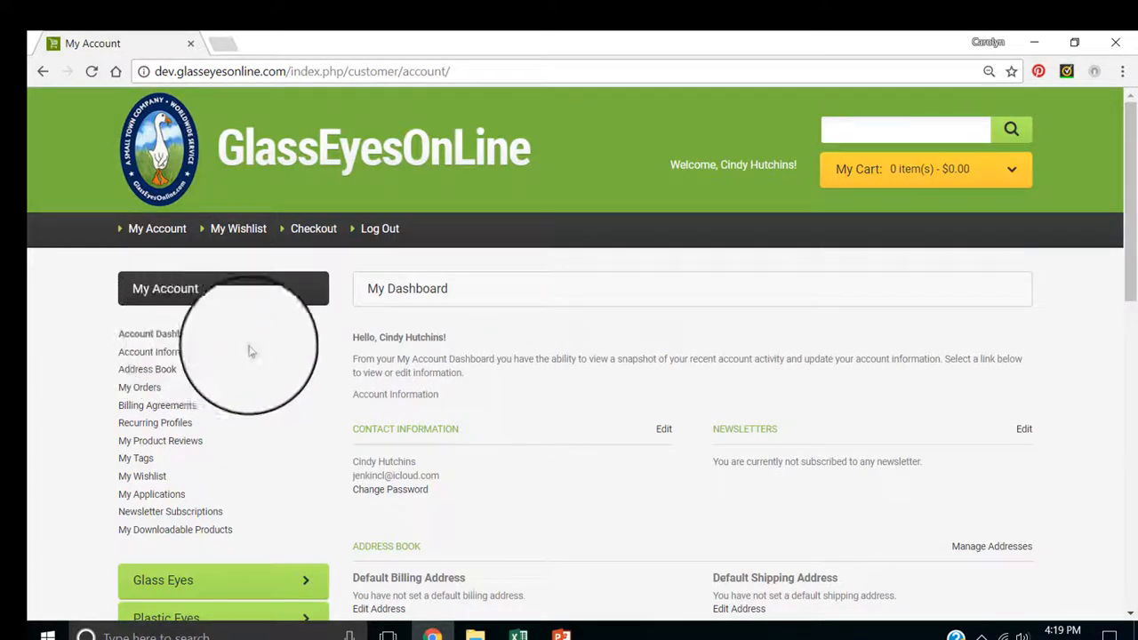
Scroll the dashboard to the footer and back, then choose Log Out
scroll(down, 3)
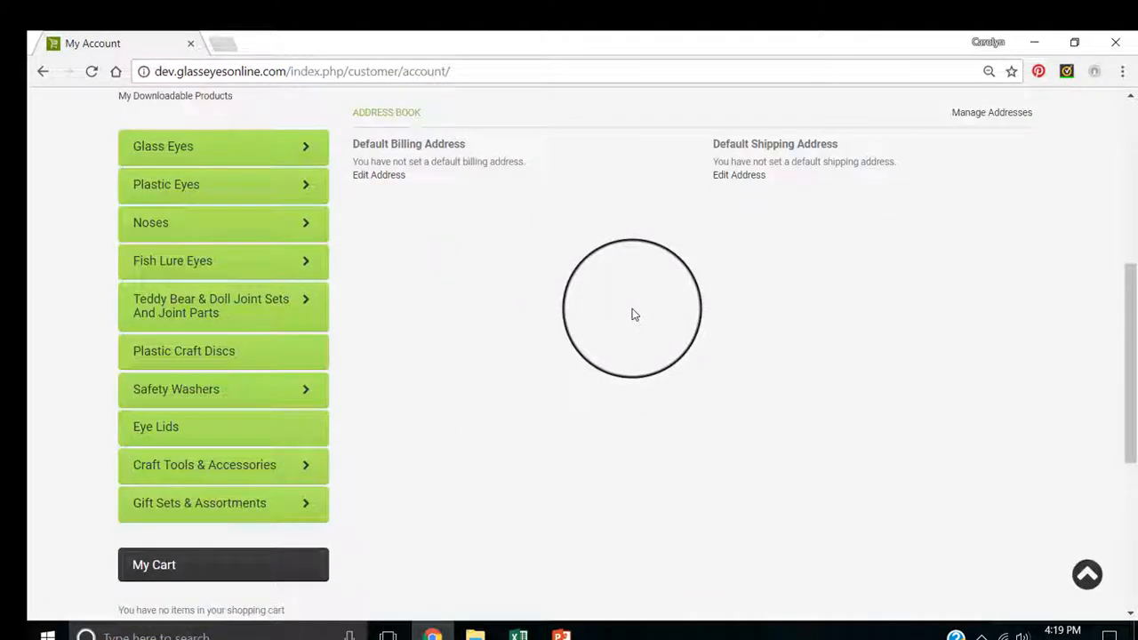
scroll(down, 3)
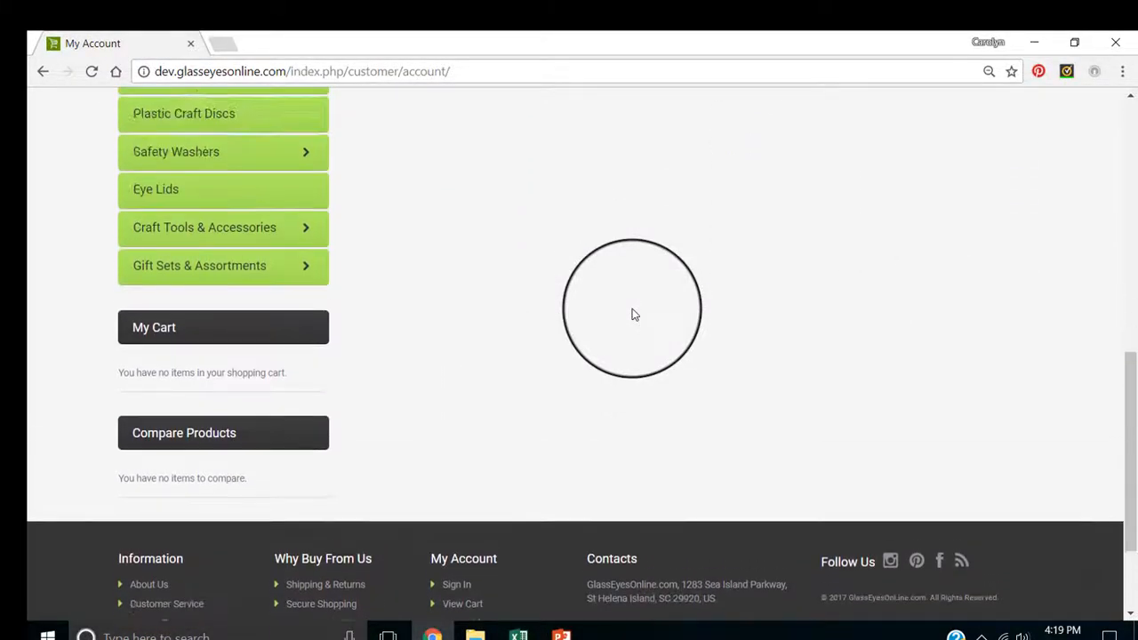
scroll(up, 3)
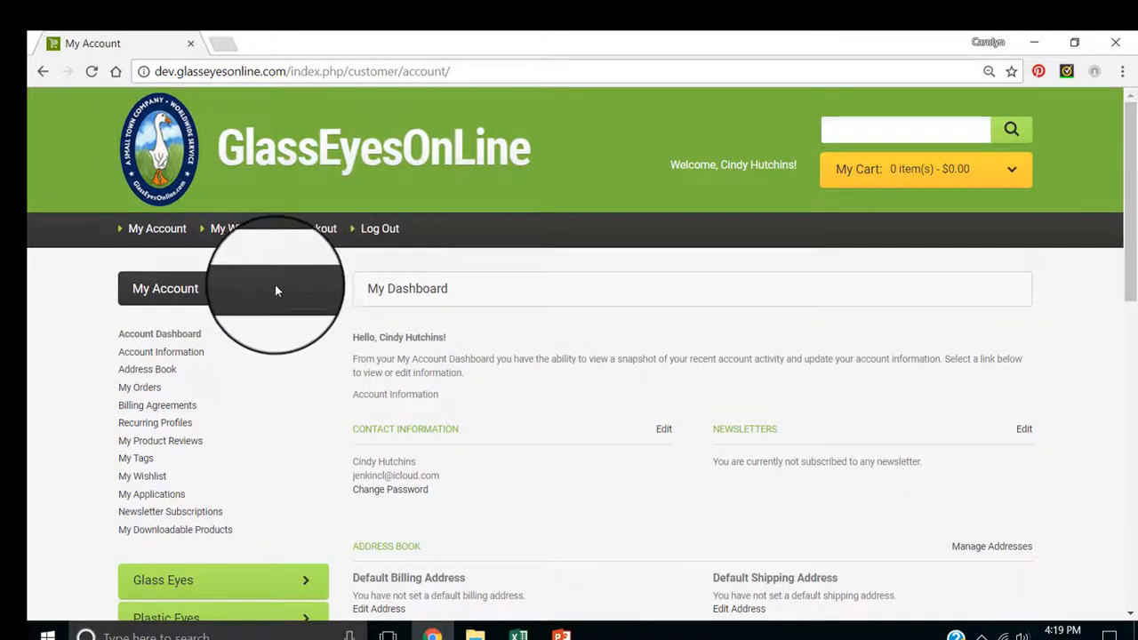
click(376, 229)
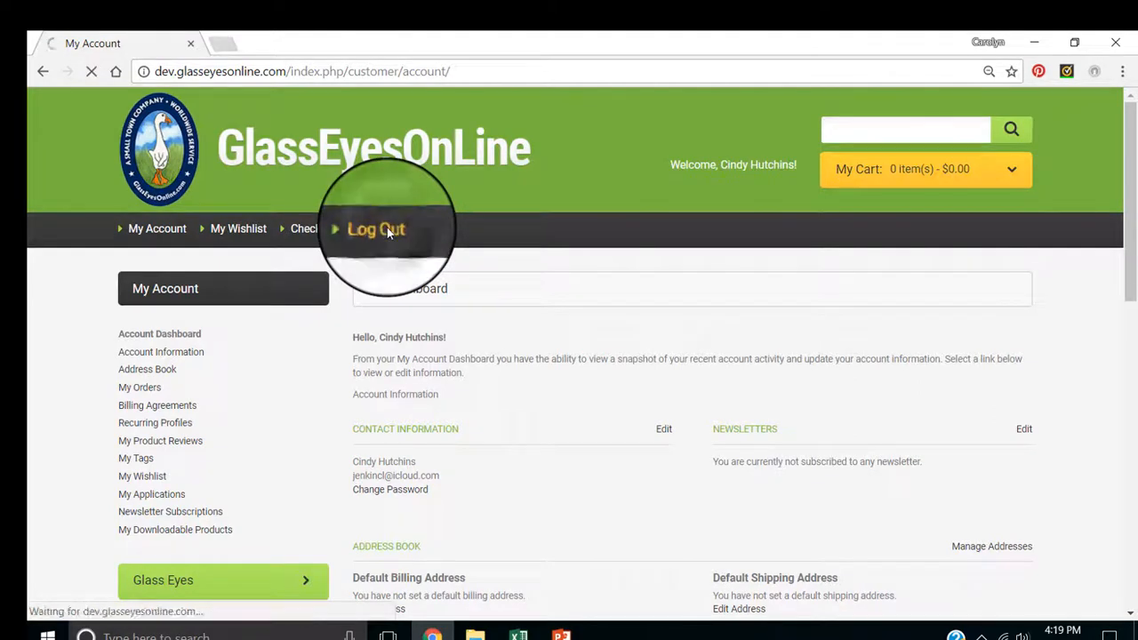
click(375, 228)
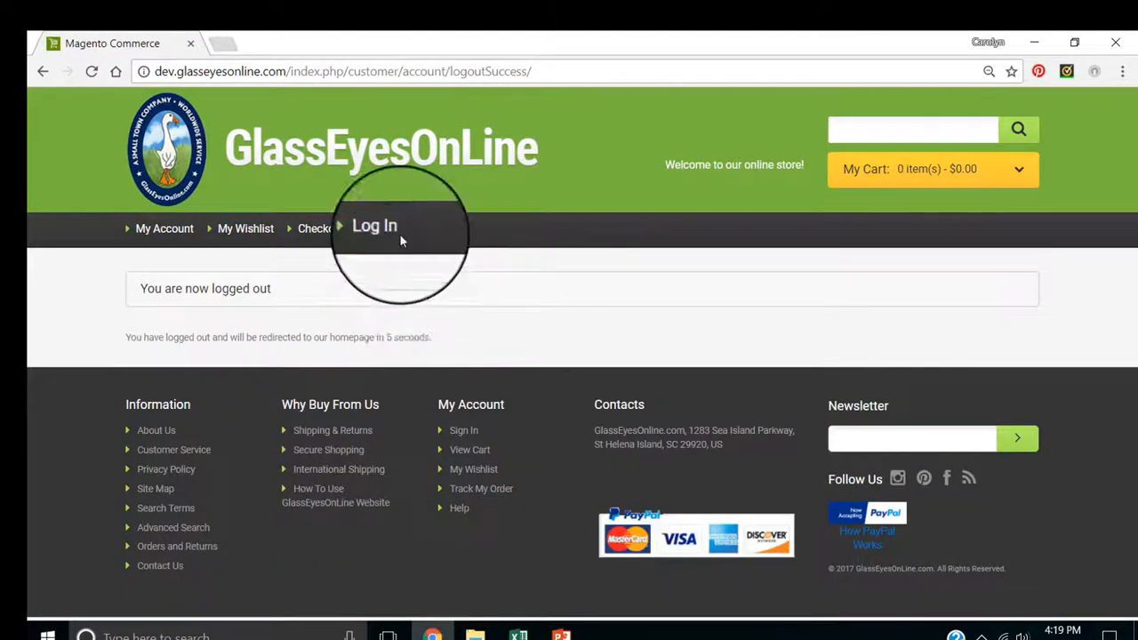
click(377, 227)
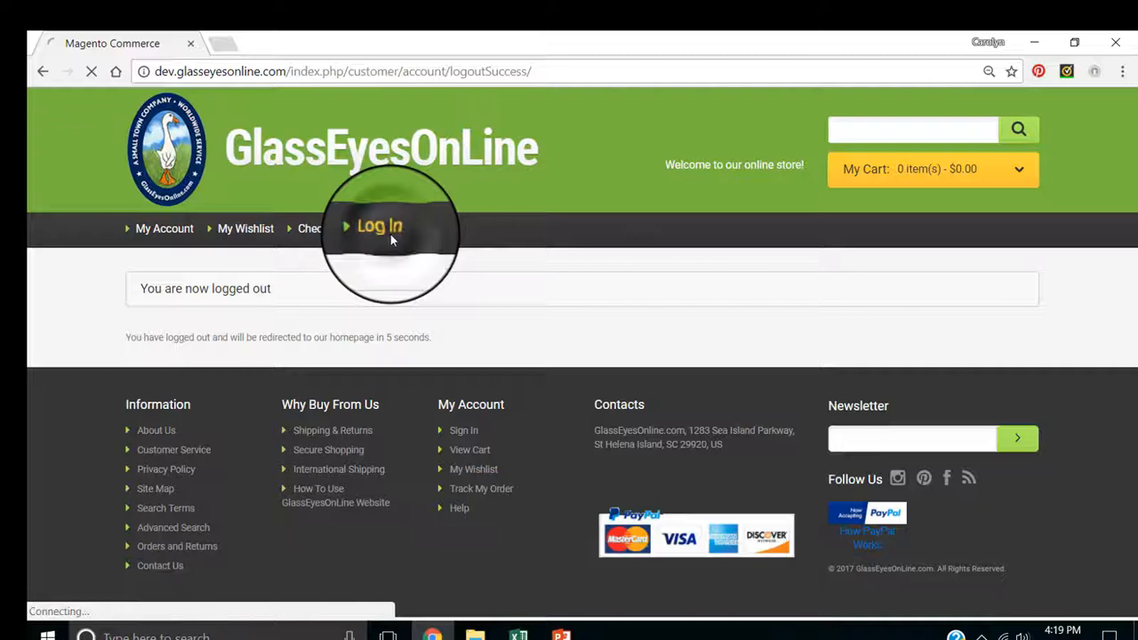
click(378, 227)
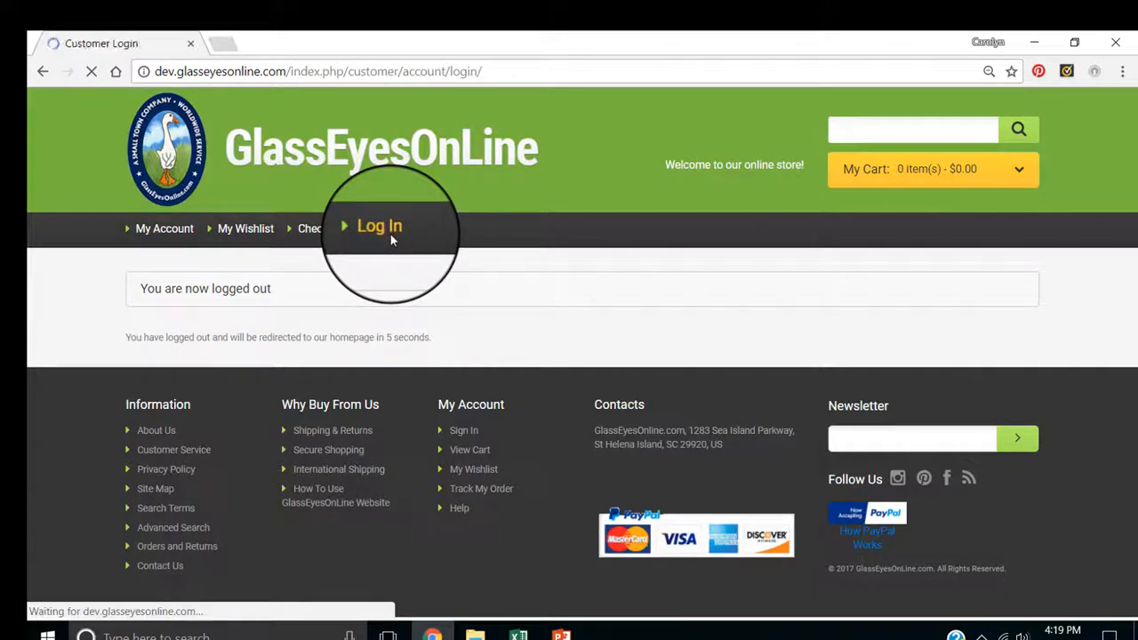
click(379, 226)
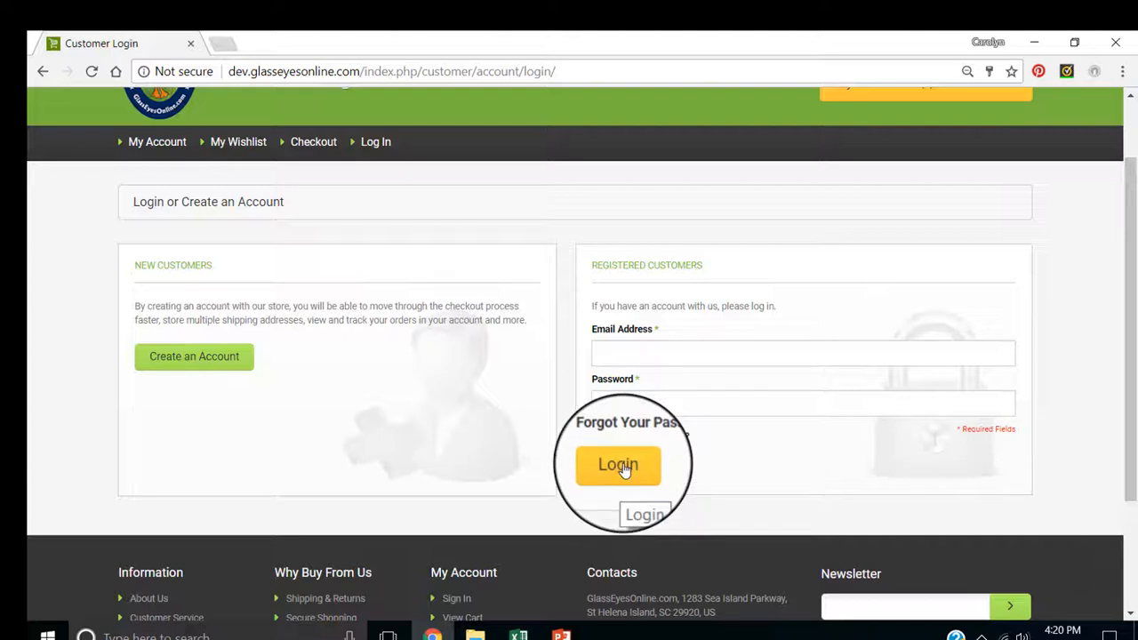
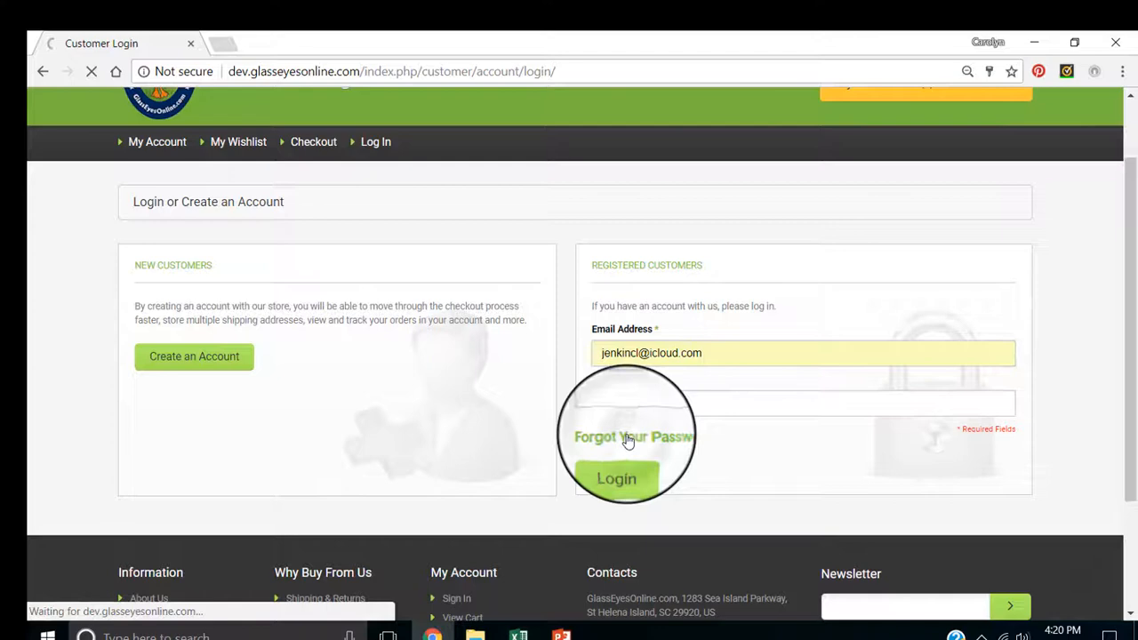
Open 'Forgot Your Password?' and submit the password reset request
click(627, 437)
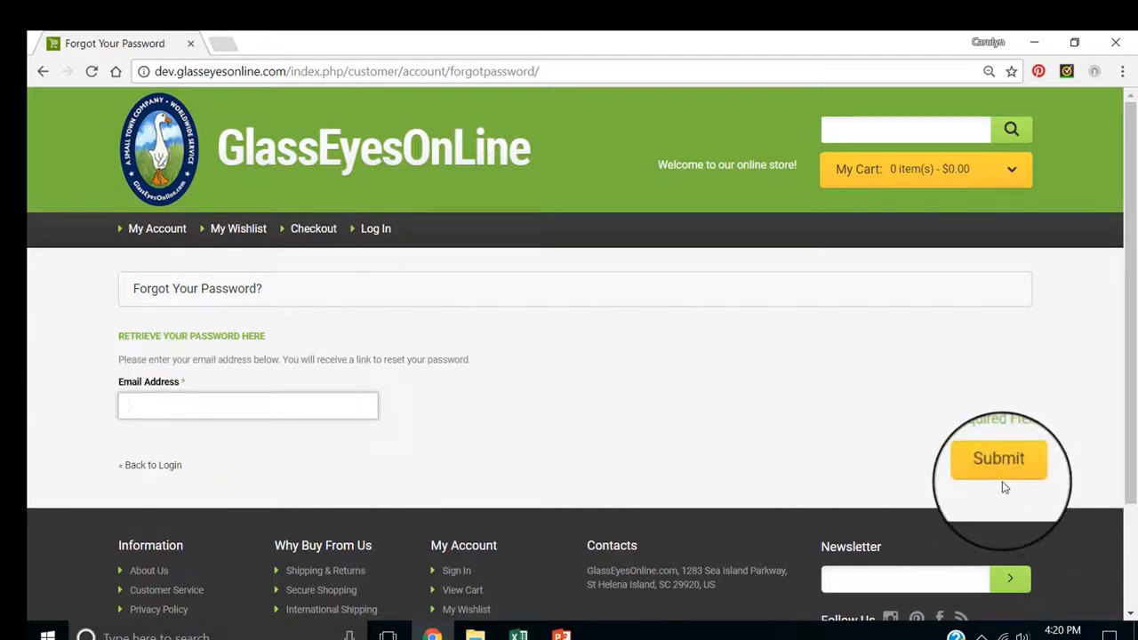
click(247, 405)
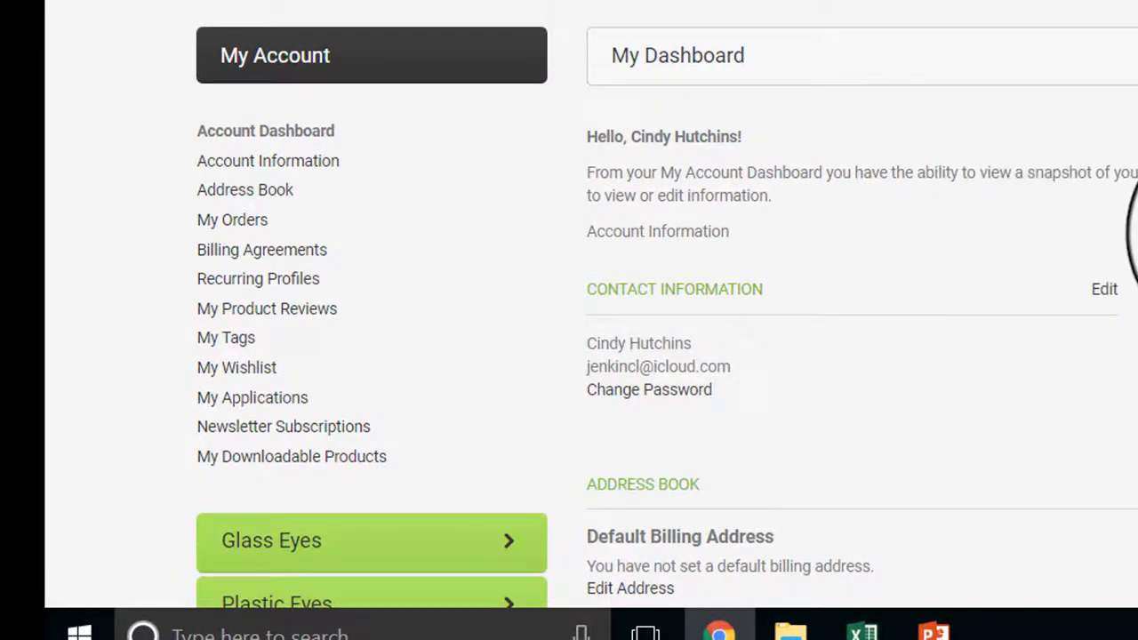
Scroll down the account dashboard to review contact, newsletter and address summaries
scroll(down, 3)
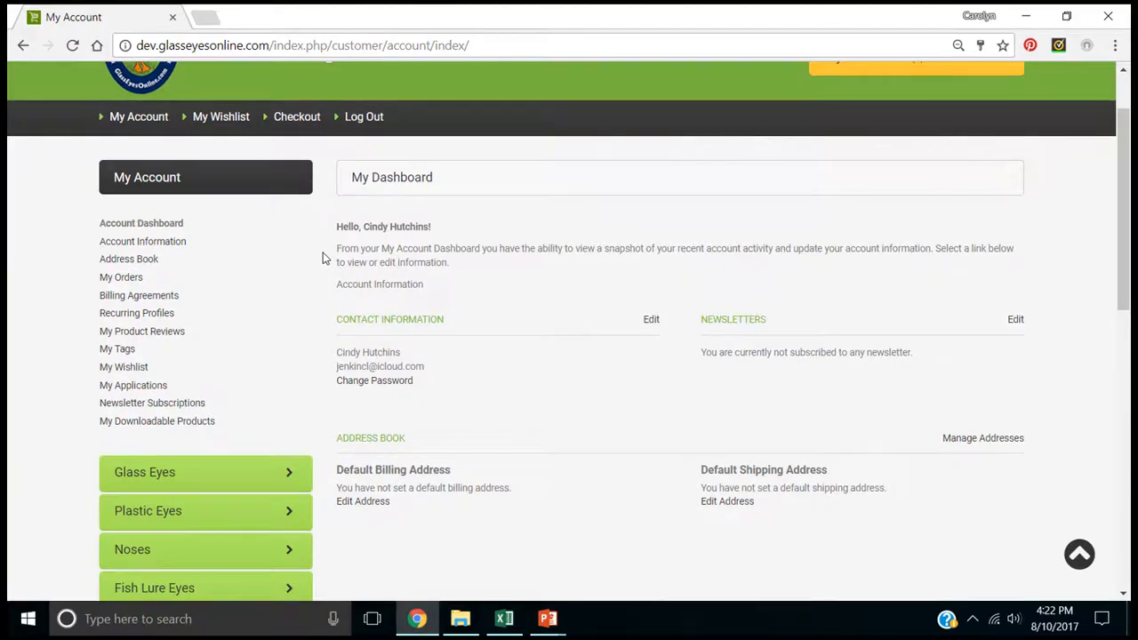
mouse_move(476, 212)
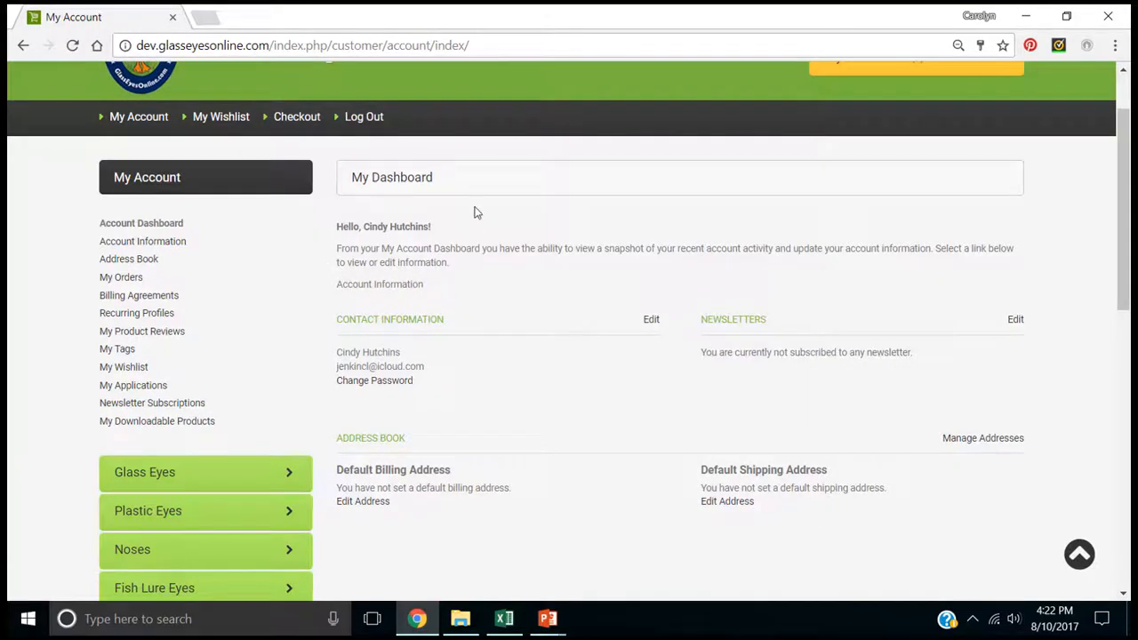